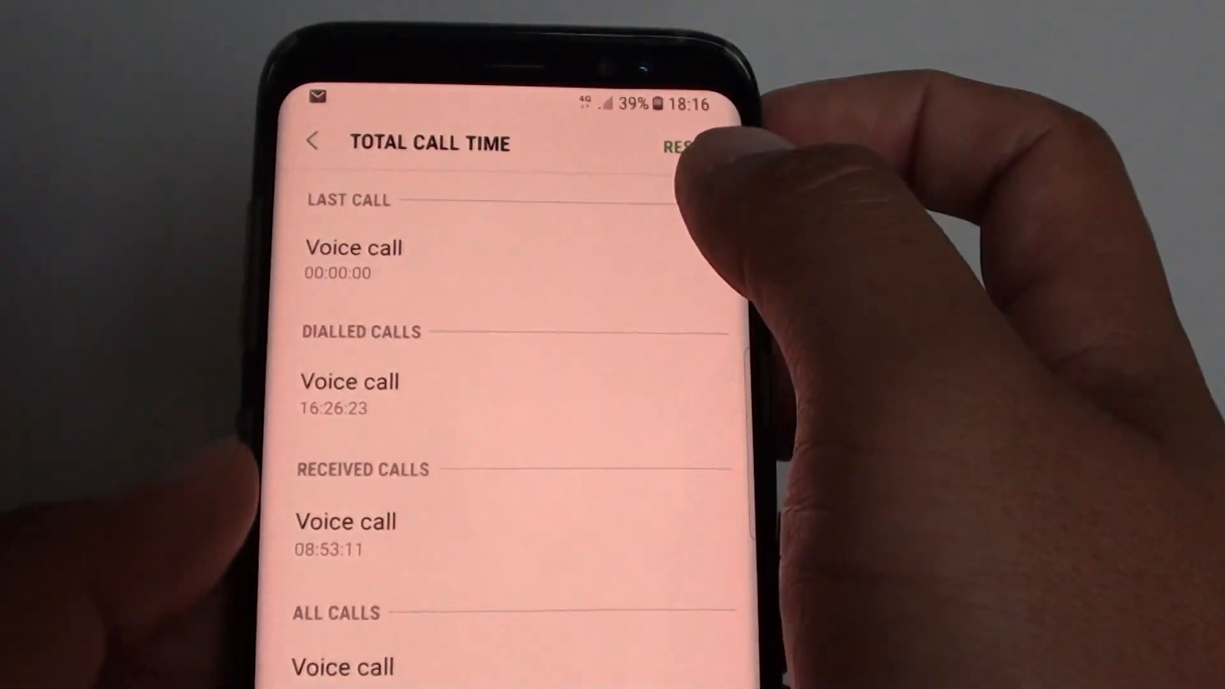
Open Phone's Total call time screen, showing all voice calls totalling 25:19:34
scroll("down", 3)
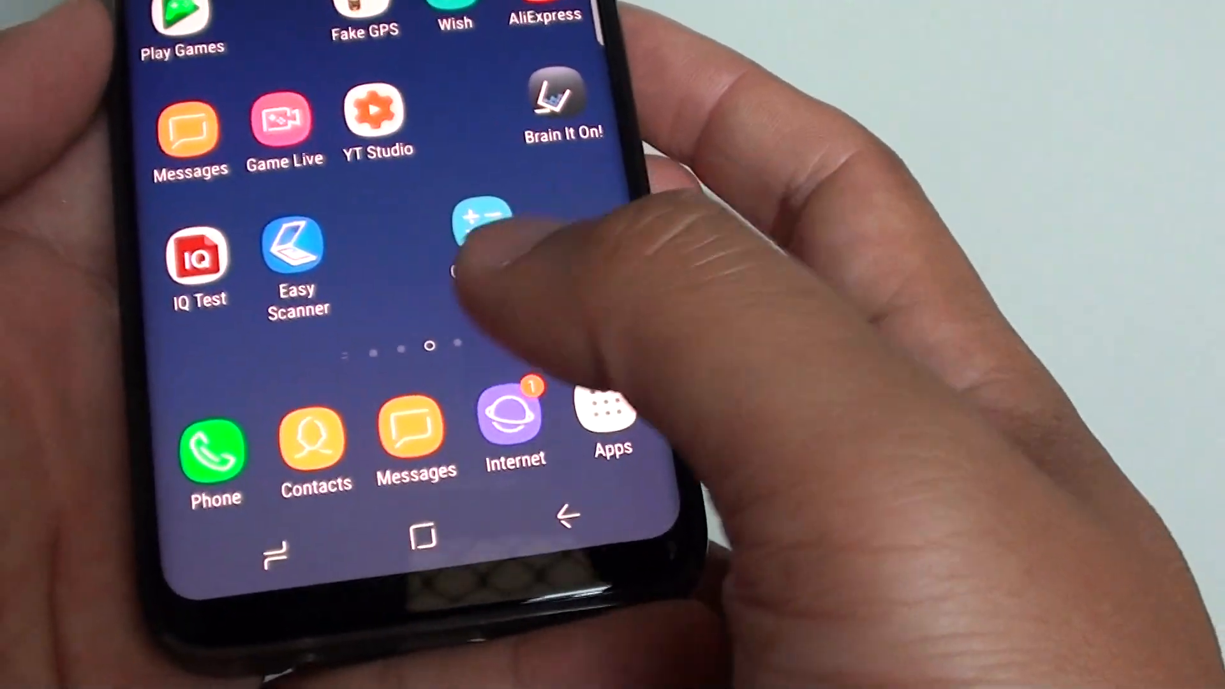
left_click(213, 445)
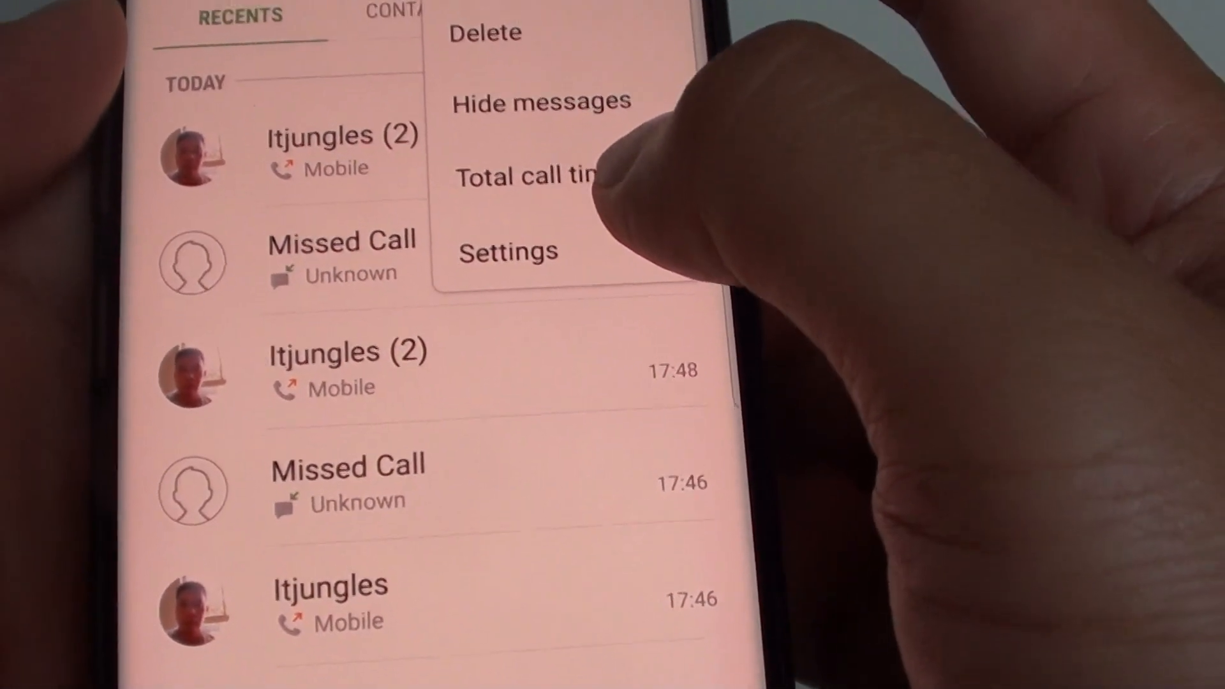
left_click(527, 176)
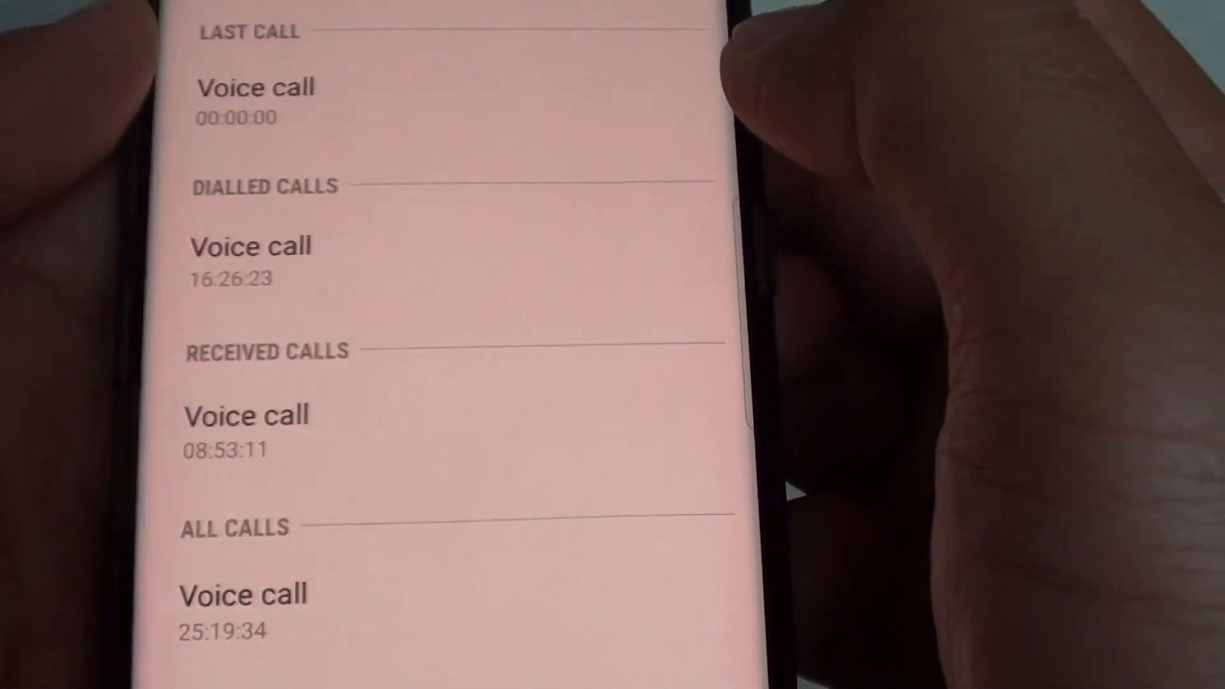
scroll("up", 3)
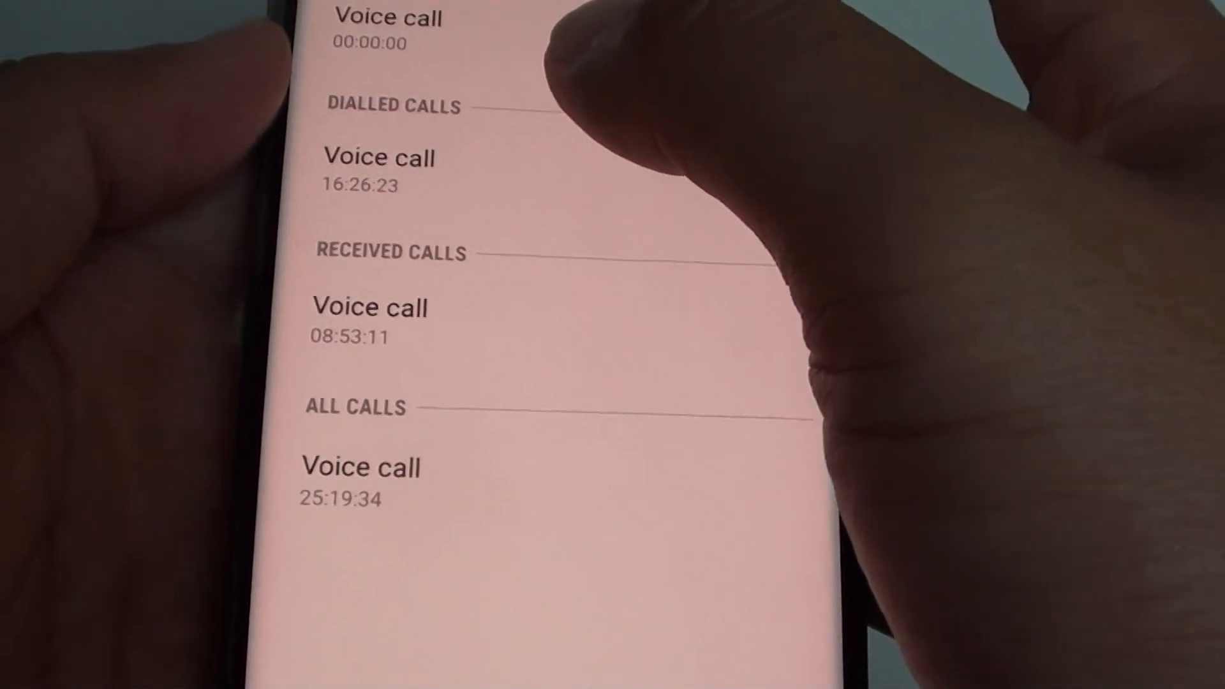